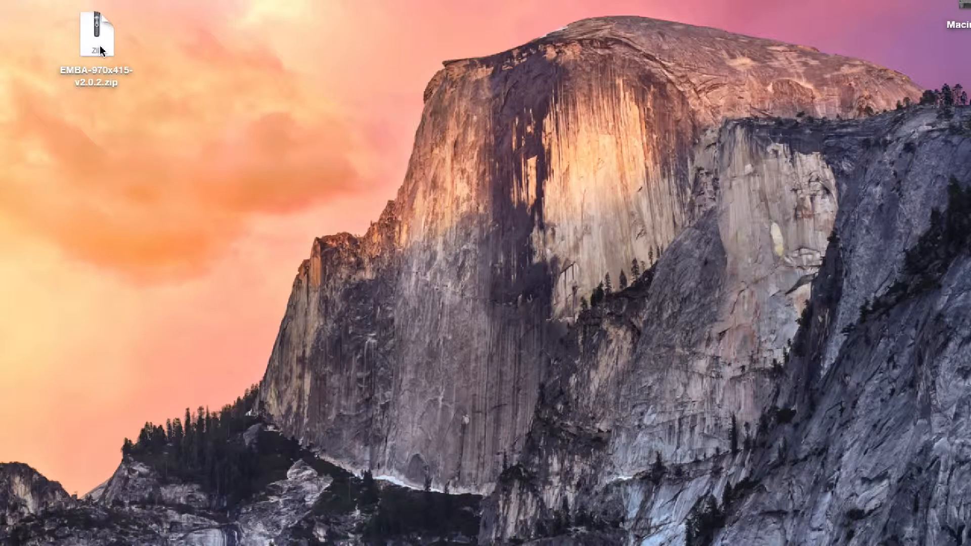
# Extract the EMBA-970x415-v2.0.2 zip and browse into its panels folder in Finder.
pyautogui.click(97, 30)
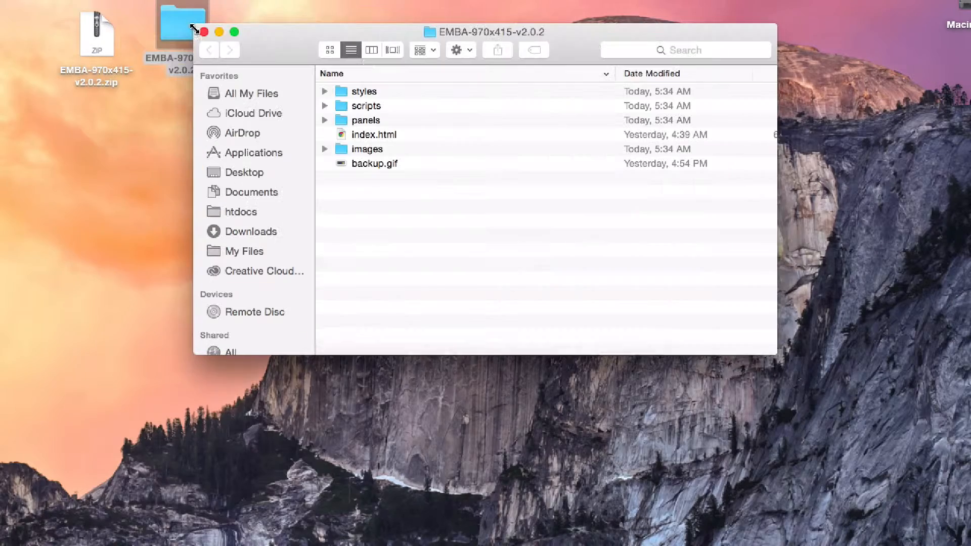
pyautogui.click(374, 134)
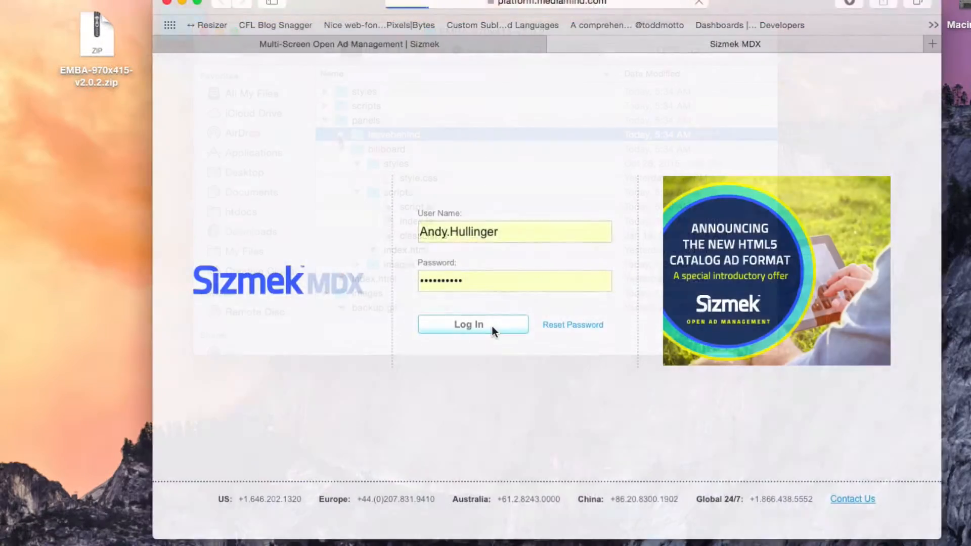
# Sign in and upload the EMBA-970x415-v2.0.2 zip from the Desktop into the billboards folder.
pyautogui.click(472, 324)
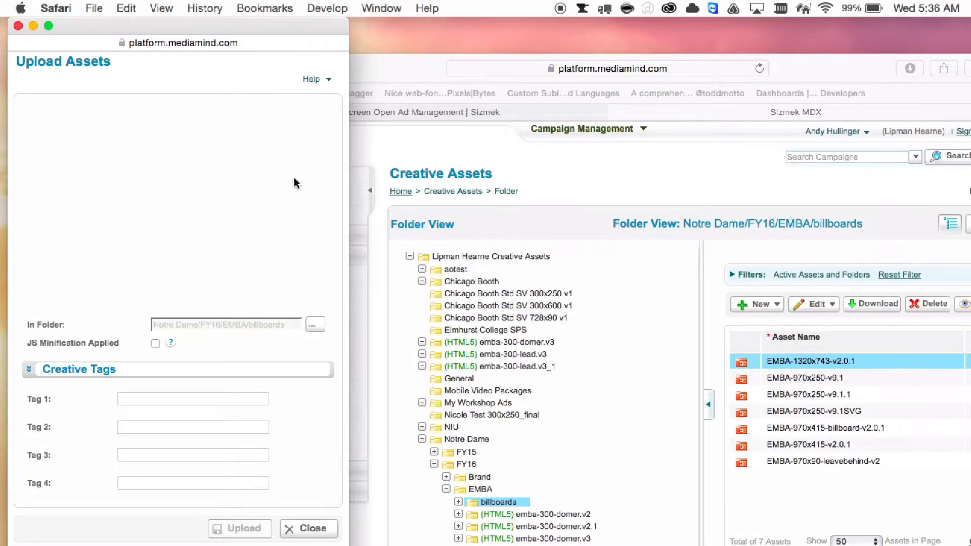
pyautogui.click(61, 112)
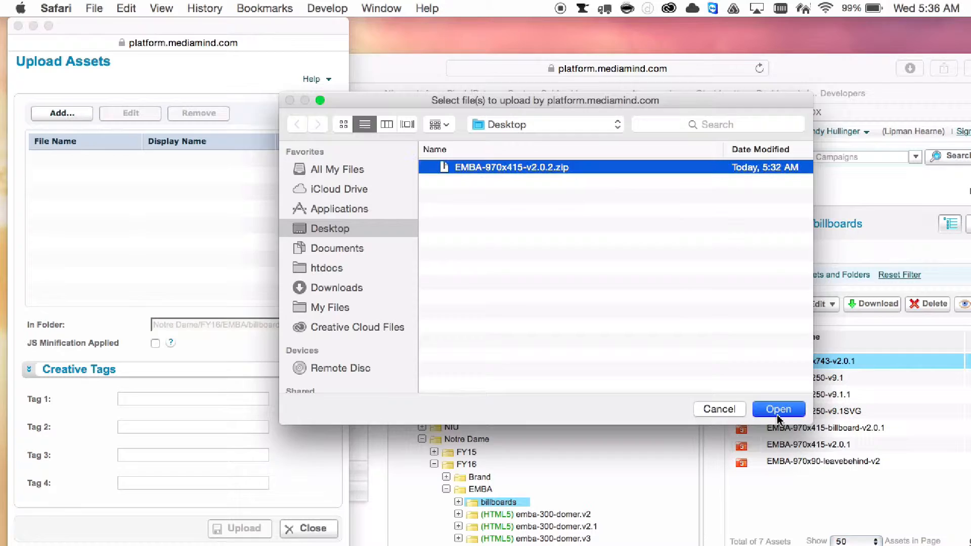
pyautogui.click(778, 409)
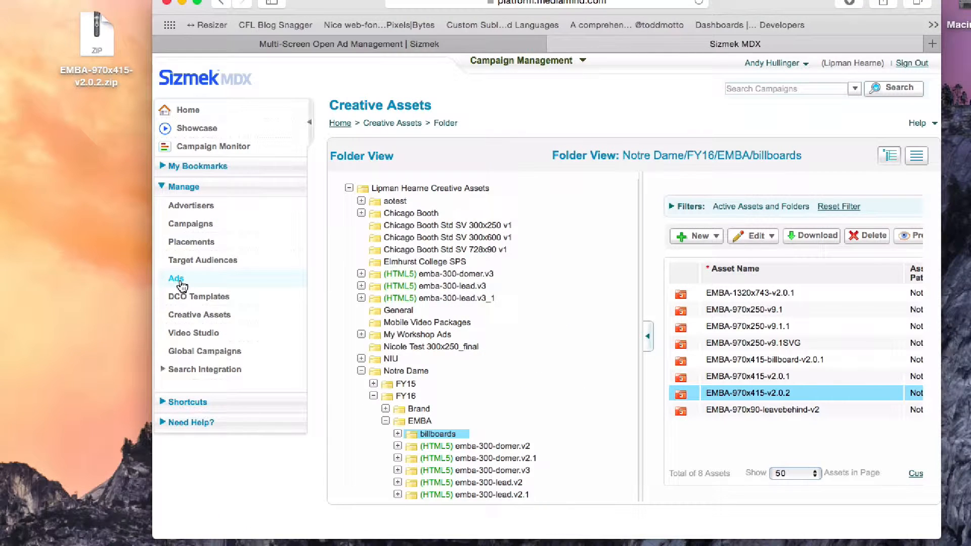
# Create an HTML5 Billboard ad using workspace folder EMBA-970x415-v2.0.2 and backup.gif as default image.
pyautogui.click(176, 278)
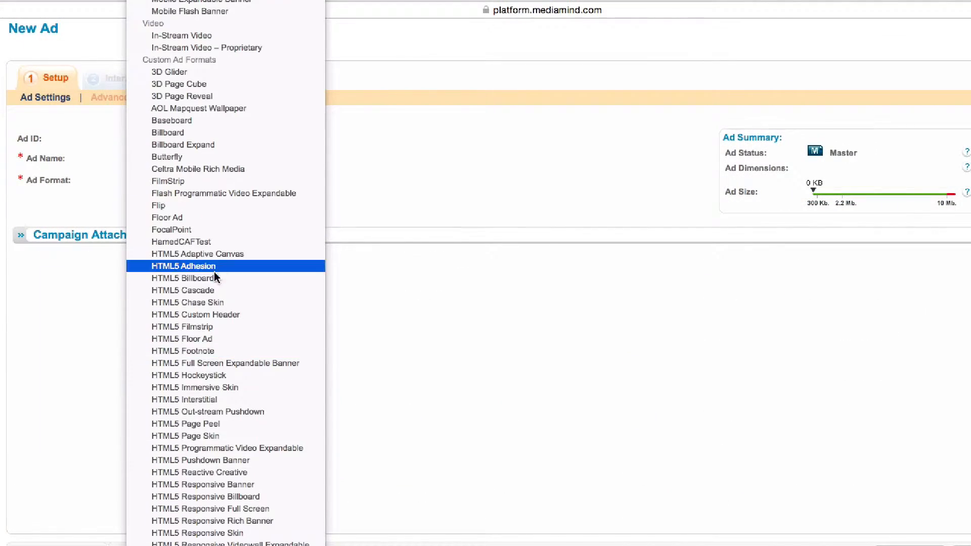
pyautogui.click(183, 266)
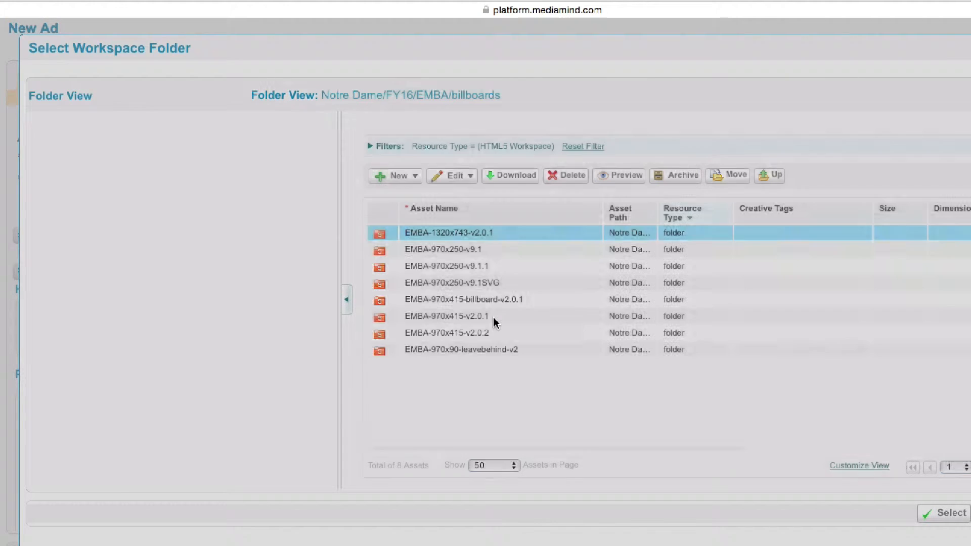
pyautogui.click(948, 512)
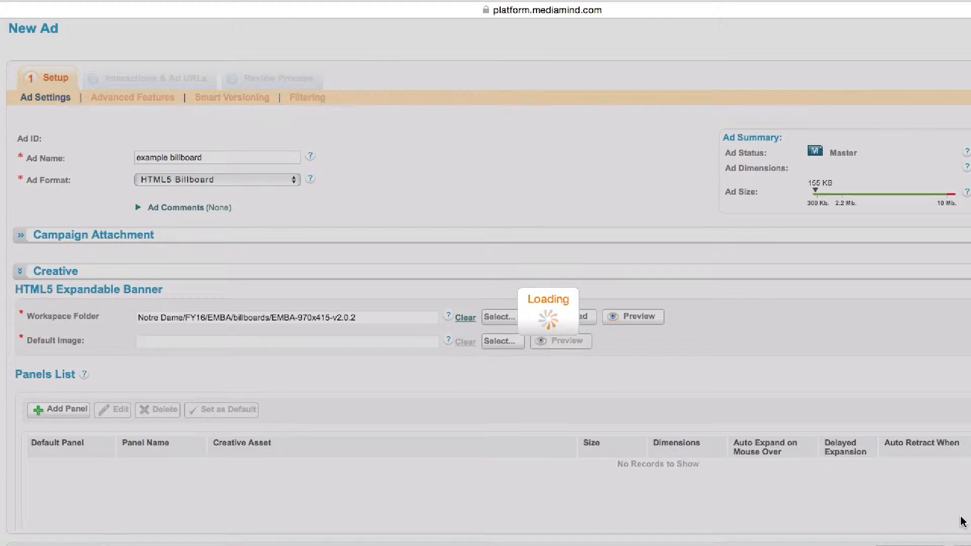
pyautogui.click(503, 341)
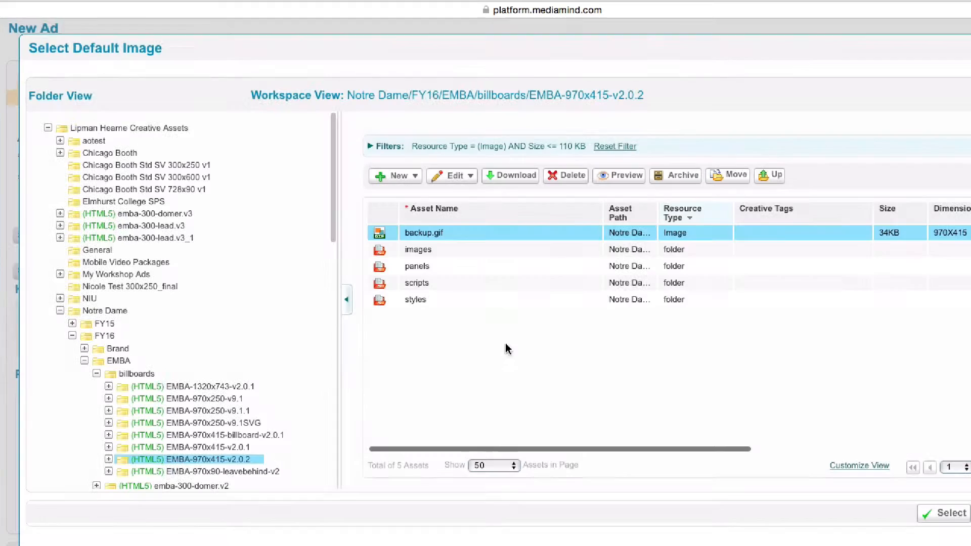
pyautogui.click(944, 513)
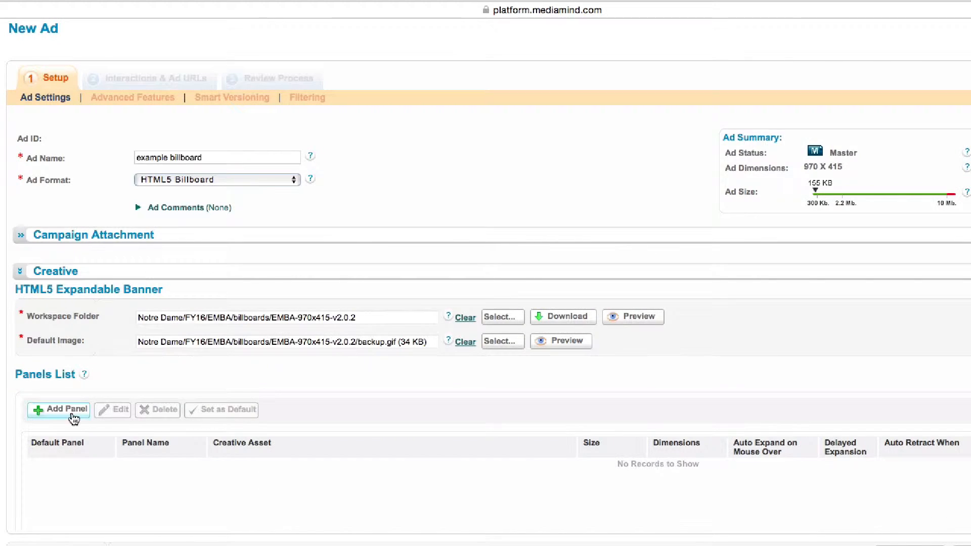
# Add the billboard index.html panel named 'billboard' with Auto Retract set to Never.
pyautogui.click(59, 410)
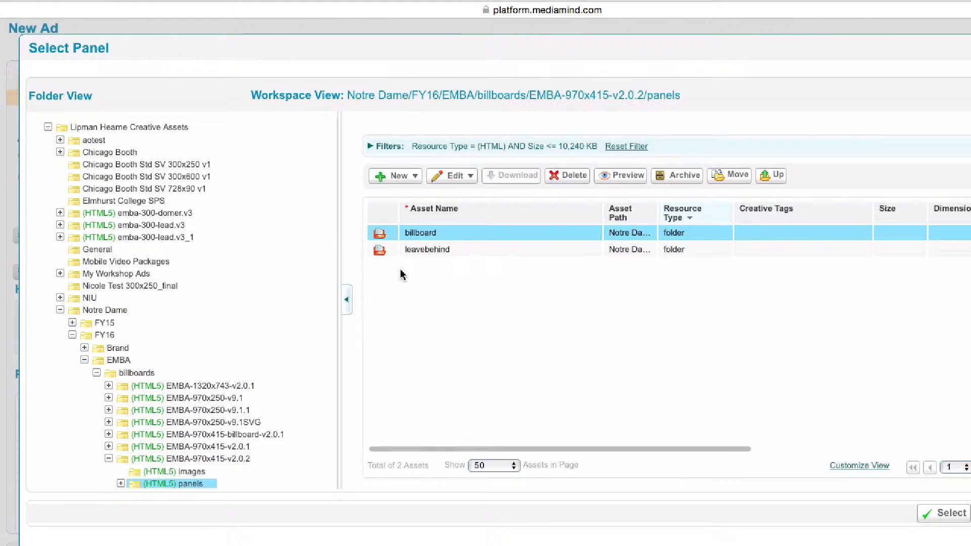
pyautogui.click(944, 513)
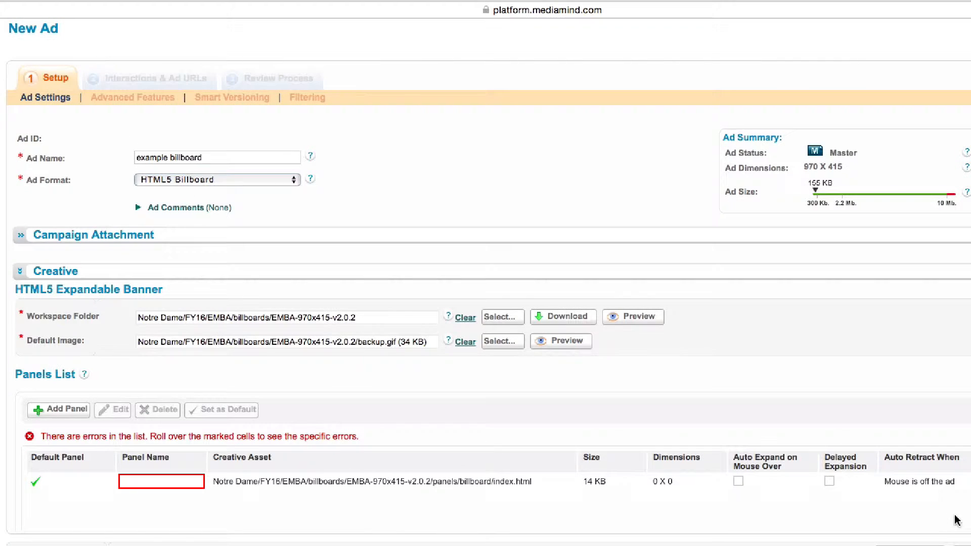
pyautogui.write('billboard')
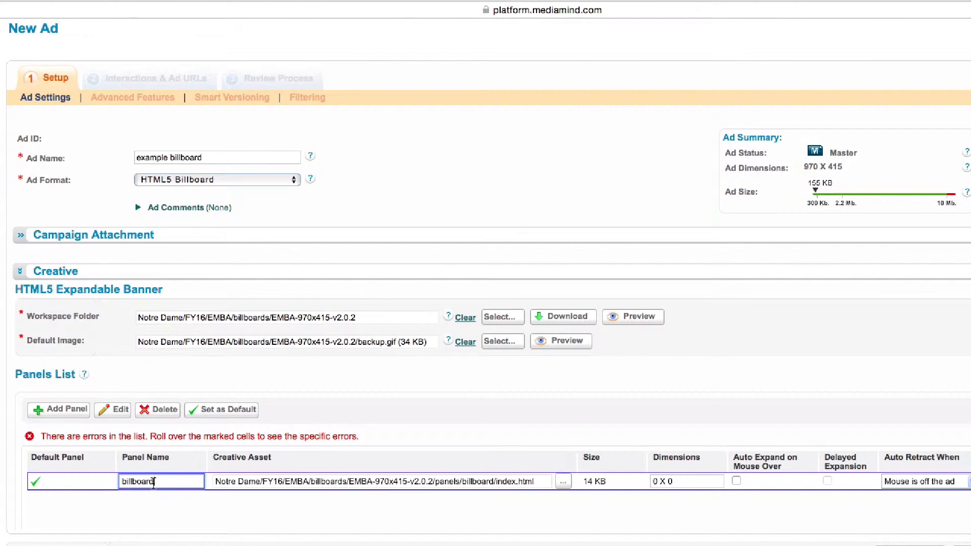
pyautogui.click(726, 482)
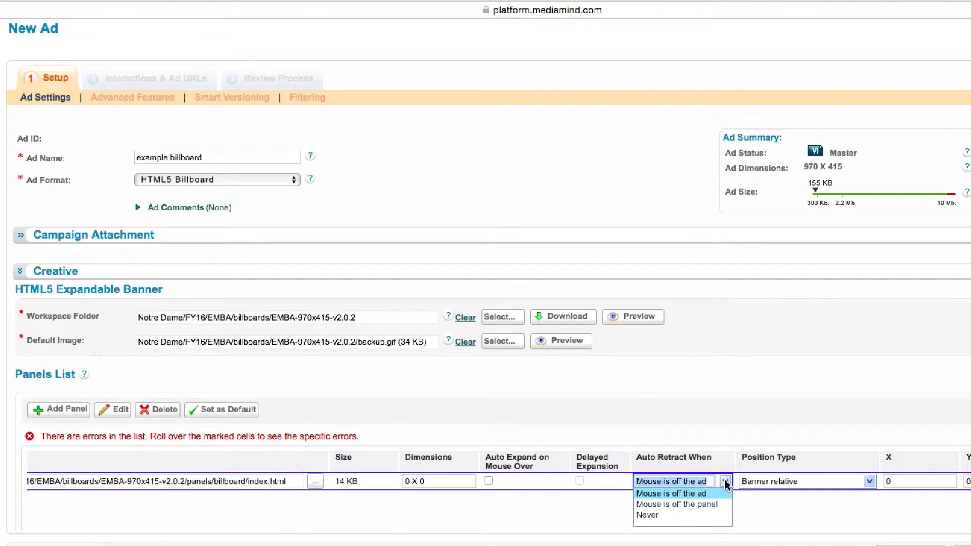
pyautogui.click(58, 410)
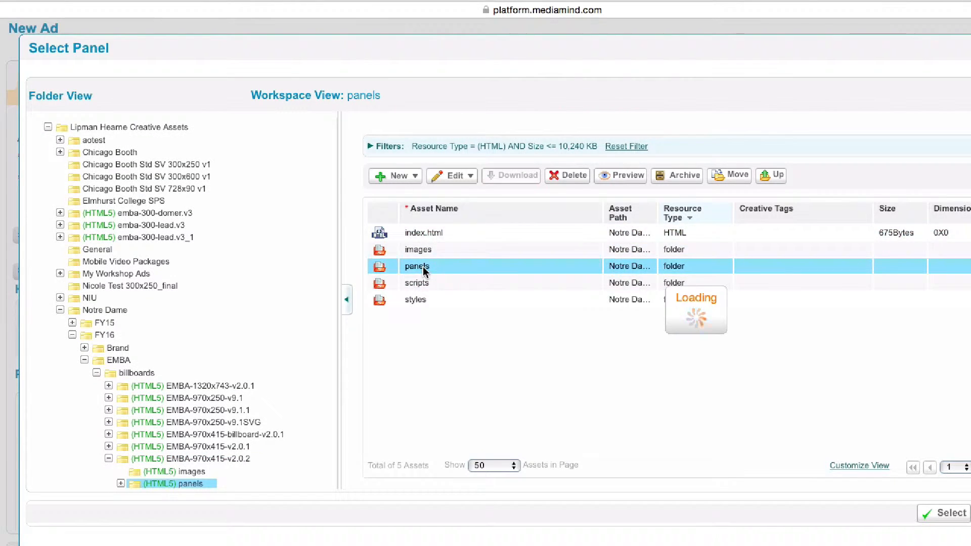
# Add the leavebehind panel named 'leavebehind', never retracting, with dimensions 970x90.
pyautogui.click(944, 513)
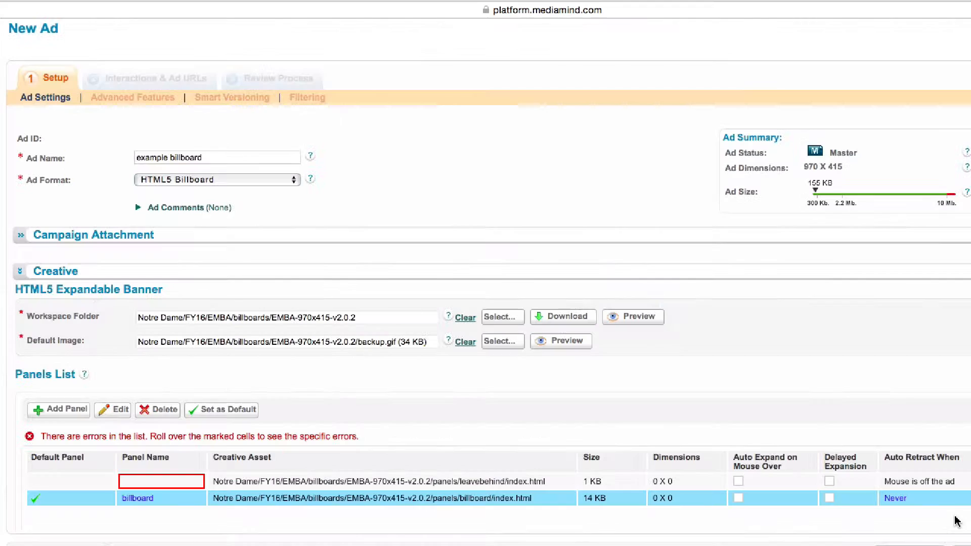
pyautogui.write('leavebehind')
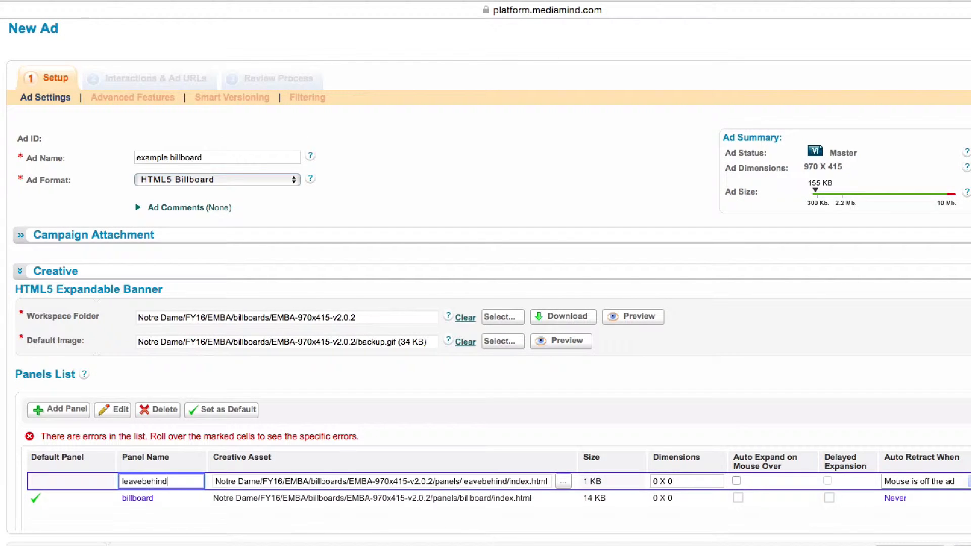
pyautogui.hscroll(3)
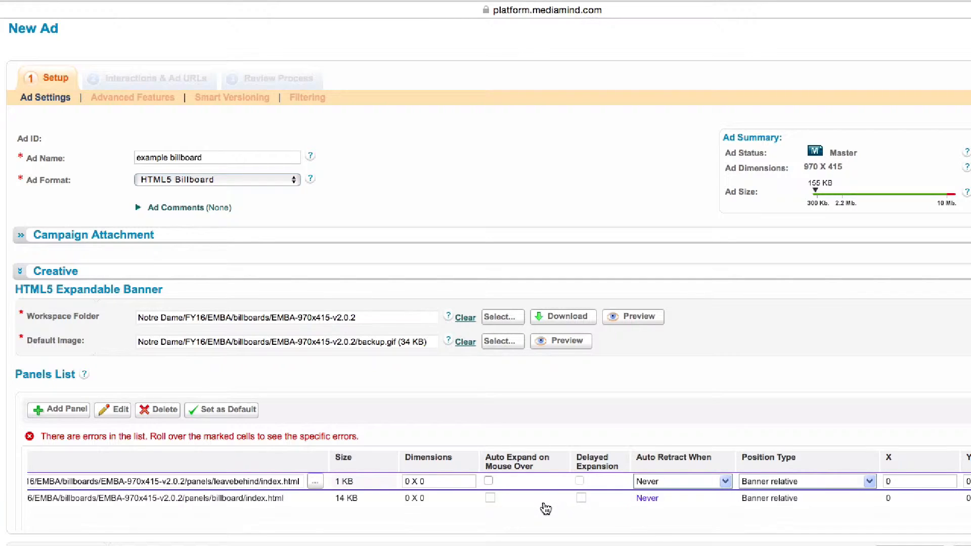
pyautogui.click(437, 481)
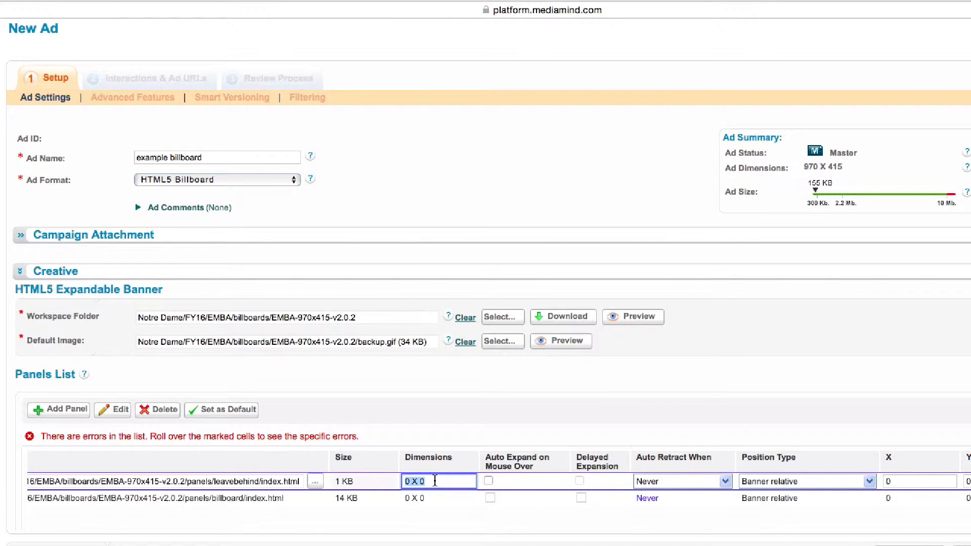
pyautogui.write('970x90')
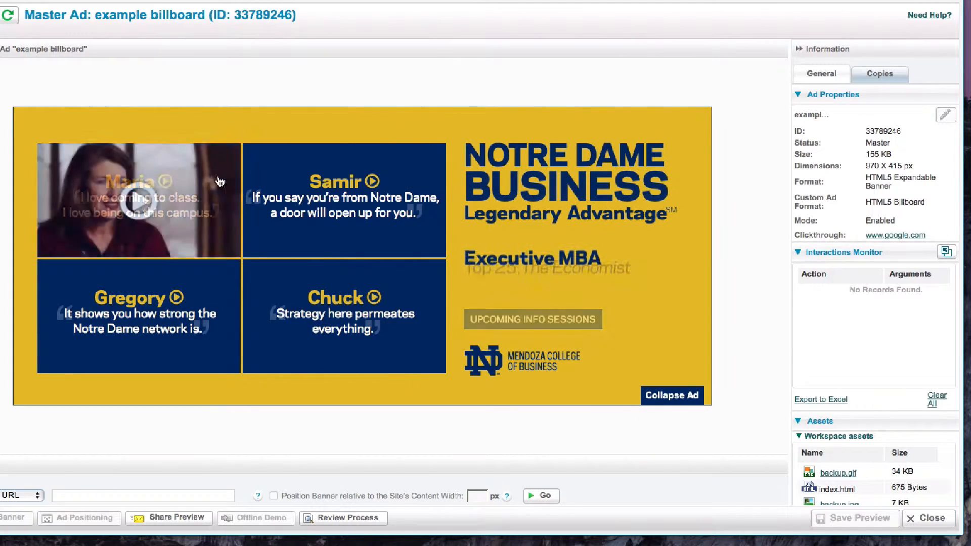
# Collapse the billboard in the preview so it shrinks to the leavebehind strip.
pyautogui.click(672, 395)
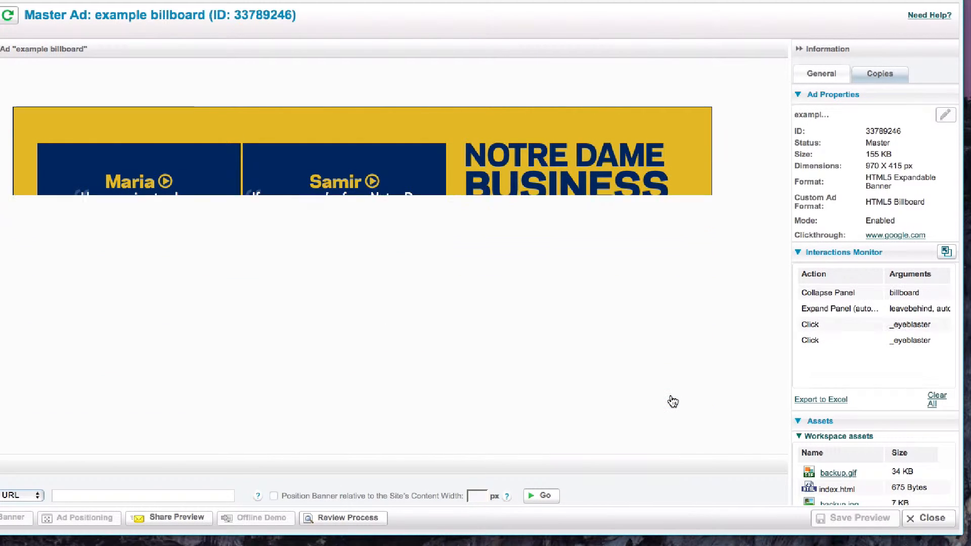